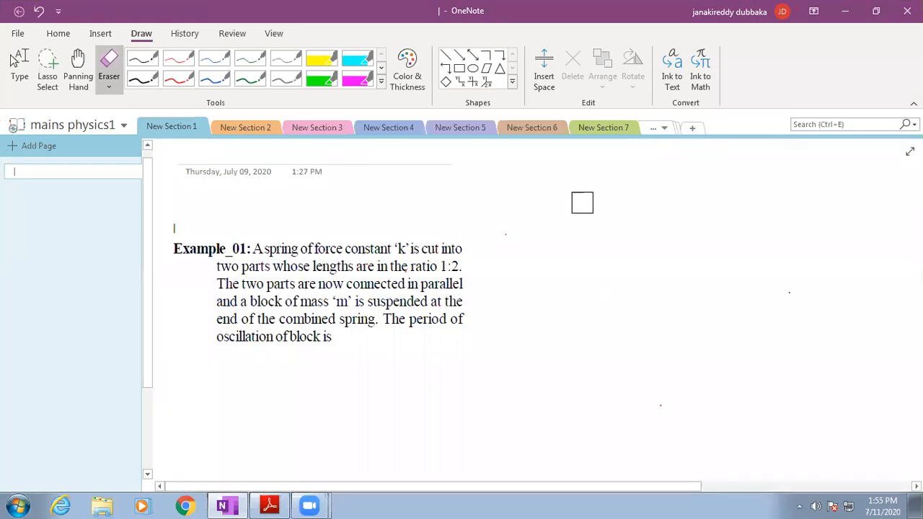
pyautogui.moveTo(179, 78)
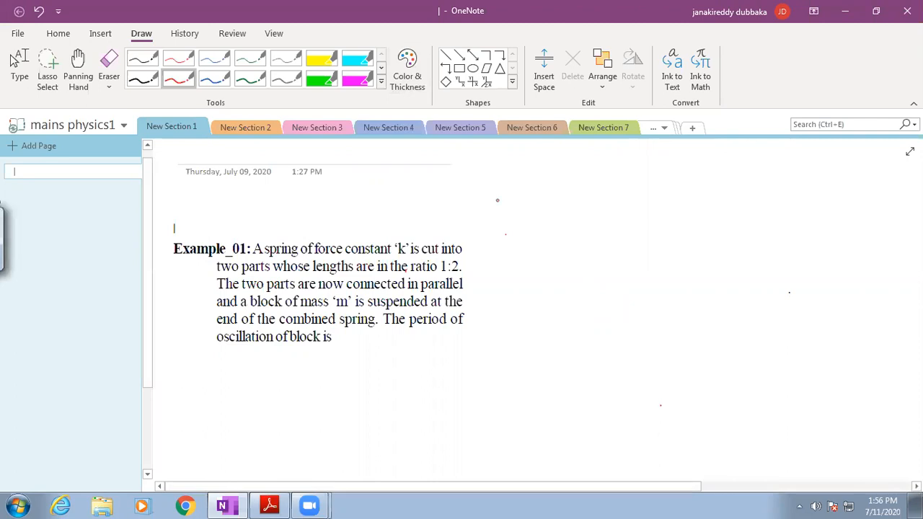
# Step: Handwrite in red ink l ∝ 1/k and, below it, l1/l2 = 1/2 beside the example
pyautogui.moveTo(525, 195); pyautogui.dragTo(525, 213)
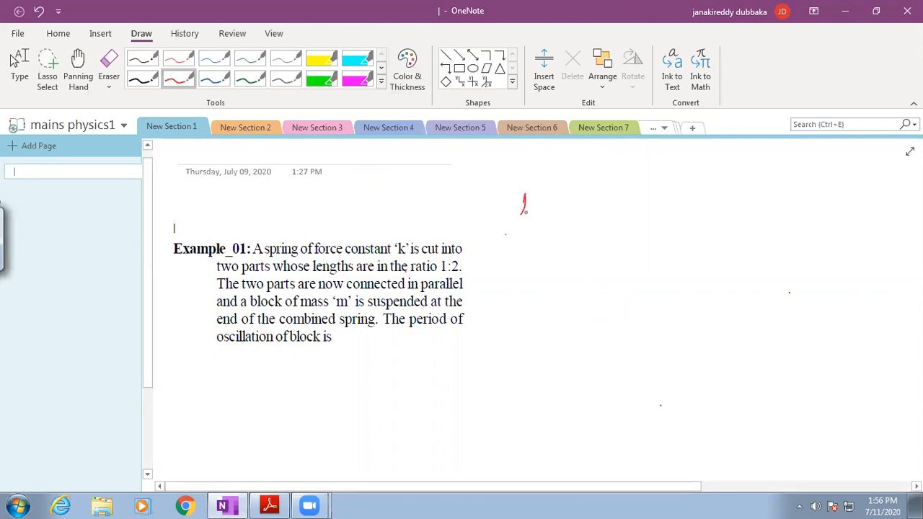
pyautogui.moveTo(541, 205); pyautogui.dragTo(556, 205)
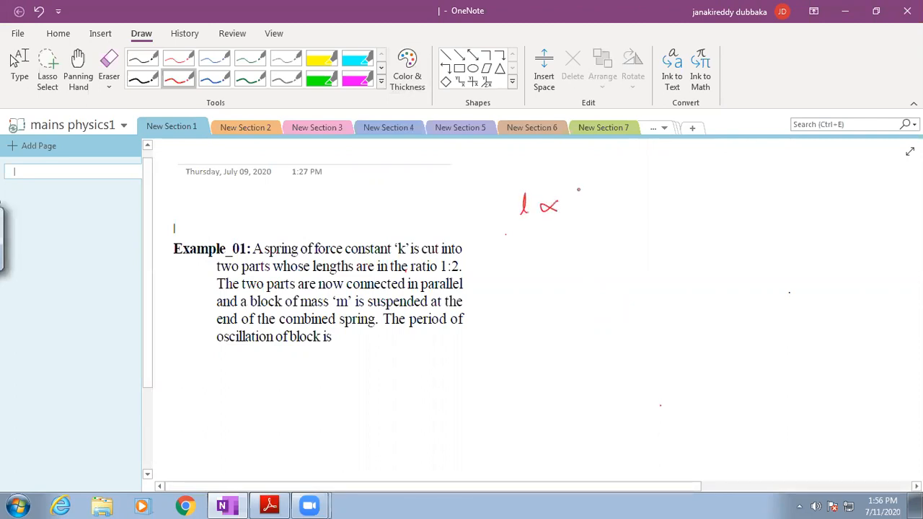
pyautogui.moveTo(576, 190); pyautogui.dragTo(584, 229)
pyautogui.write('1st')
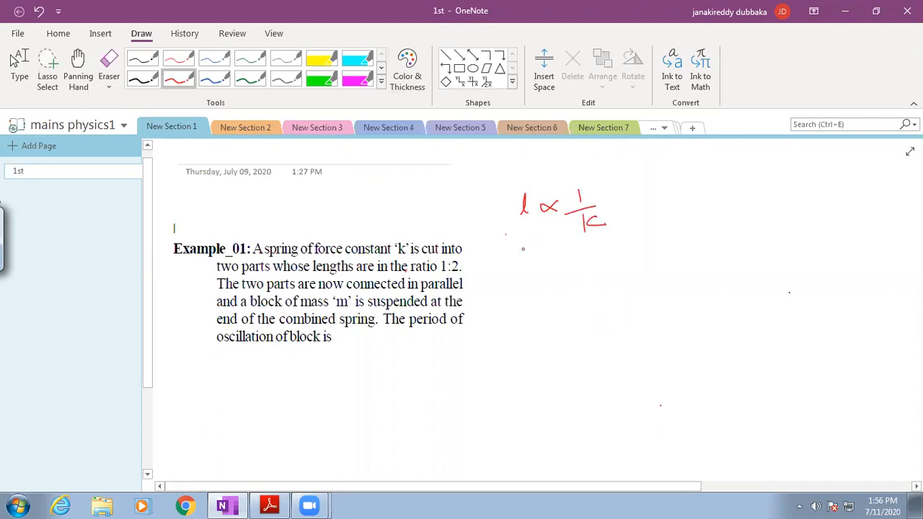
pyautogui.moveTo(528, 252); pyautogui.dragTo(532, 238)
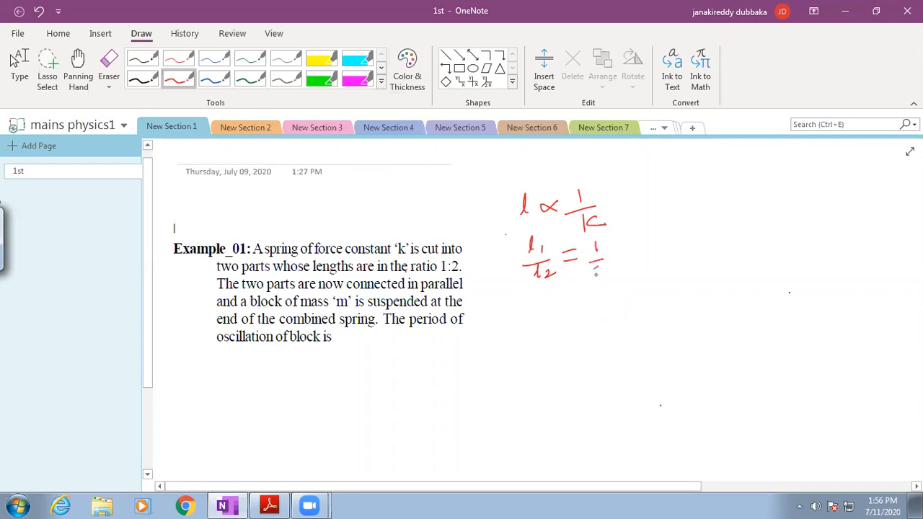
pyautogui.moveTo(591, 263); pyautogui.dragTo(609, 274)
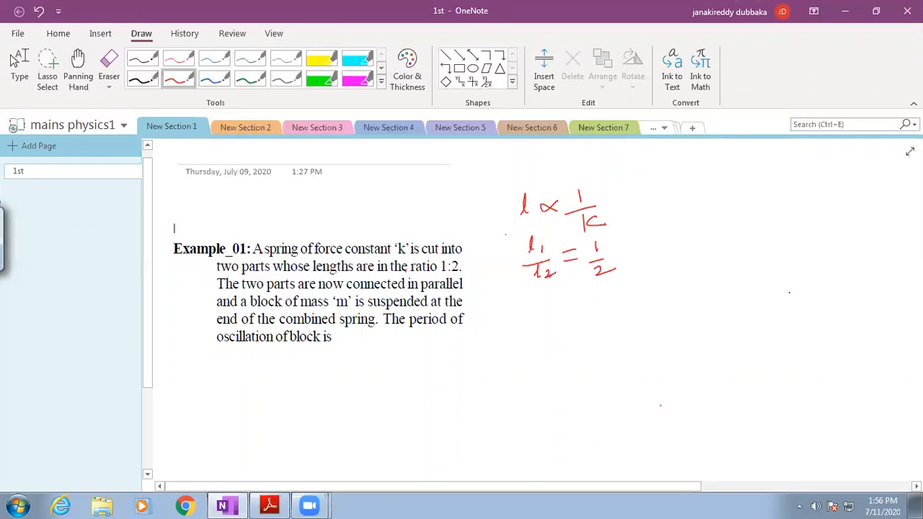
# Step: Write the first piece's constant k1 = ((1+2)/1)k = 3k in red ink
pyautogui.moveTo(547, 289); pyautogui.dragTo(549, 303)
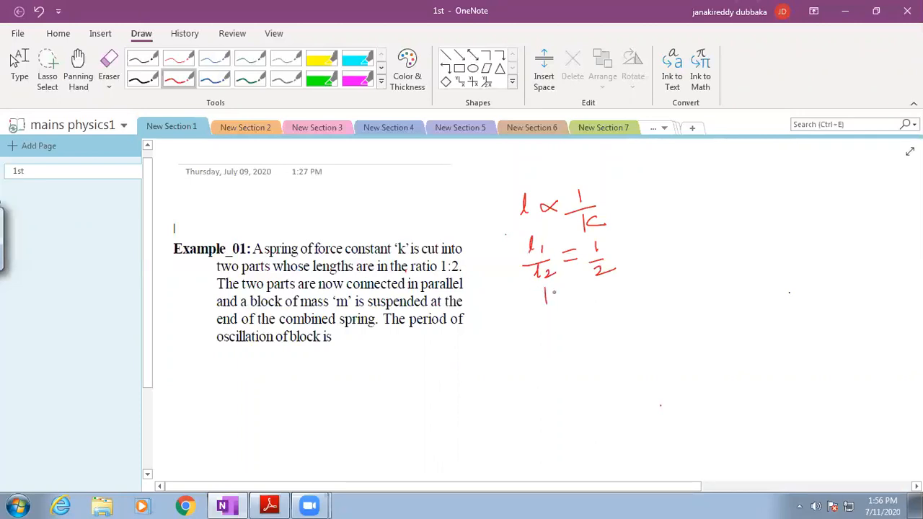
pyautogui.moveTo(545, 305); pyautogui.dragTo(599, 298)
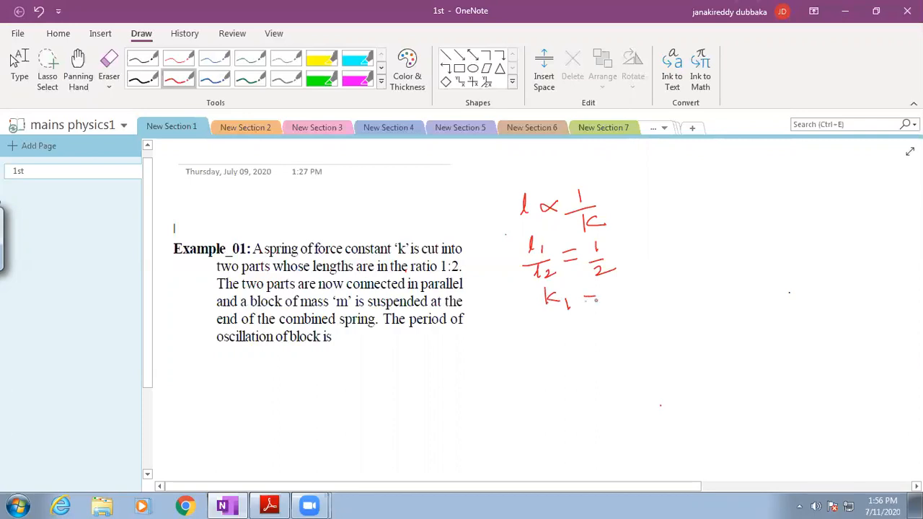
pyautogui.moveTo(594, 298); pyautogui.dragTo(620, 295)
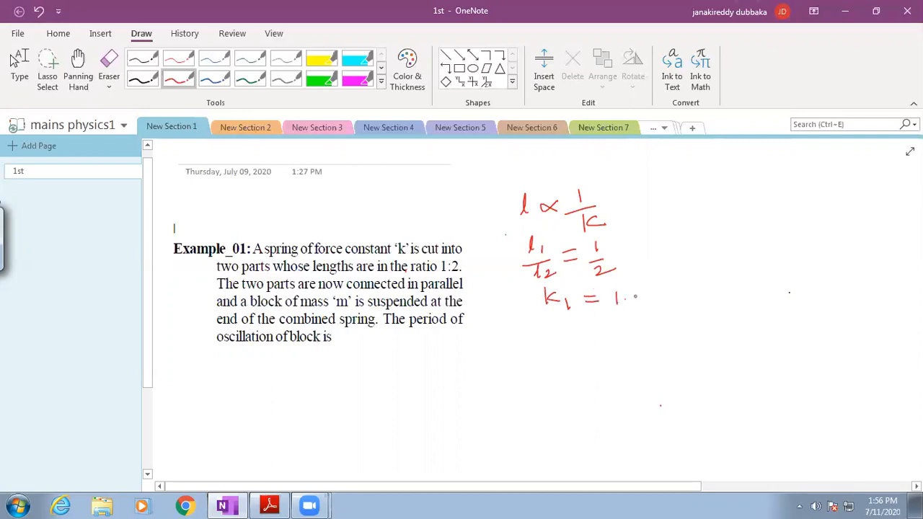
pyautogui.moveTo(626, 297); pyautogui.dragTo(652, 298)
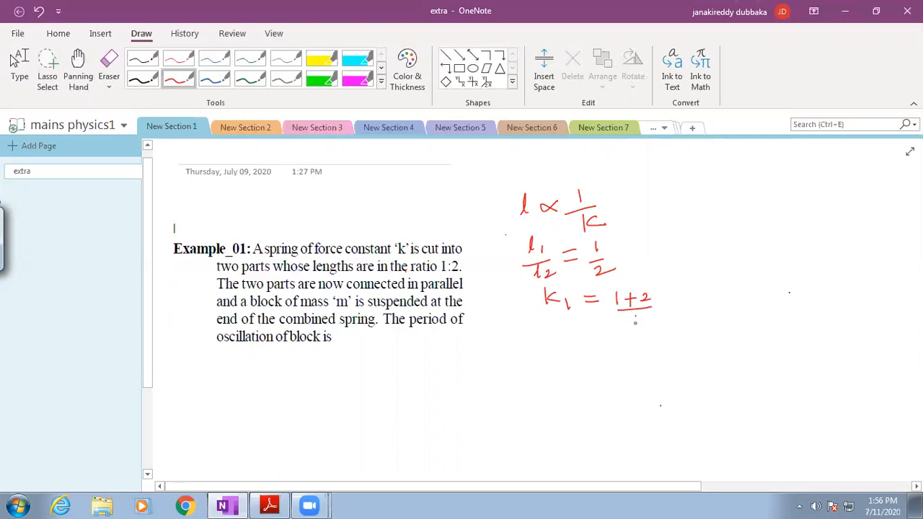
pyautogui.moveTo(652, 292); pyautogui.dragTo(661, 317)
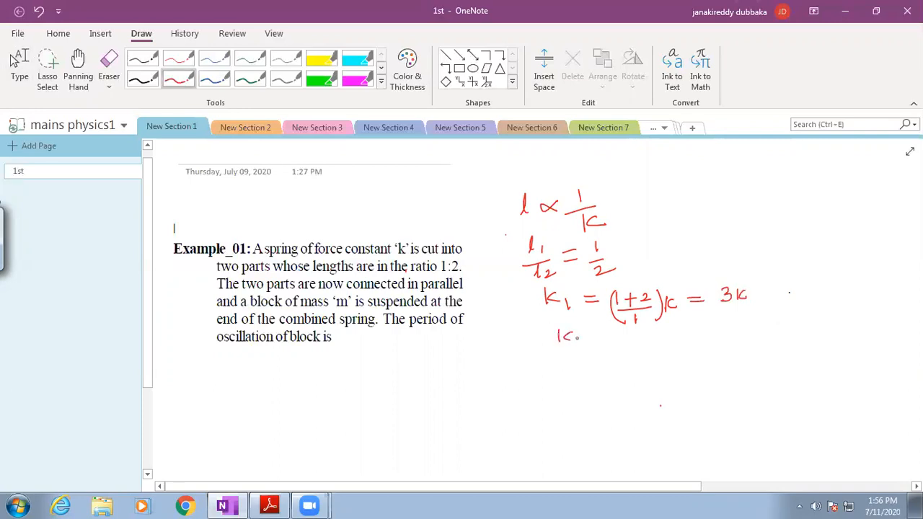
# Step: Write the second piece's constant k2 = ((1+2)/2)k = 3k/2 below it
pyautogui.moveTo(576, 339); pyautogui.dragTo(613, 339)
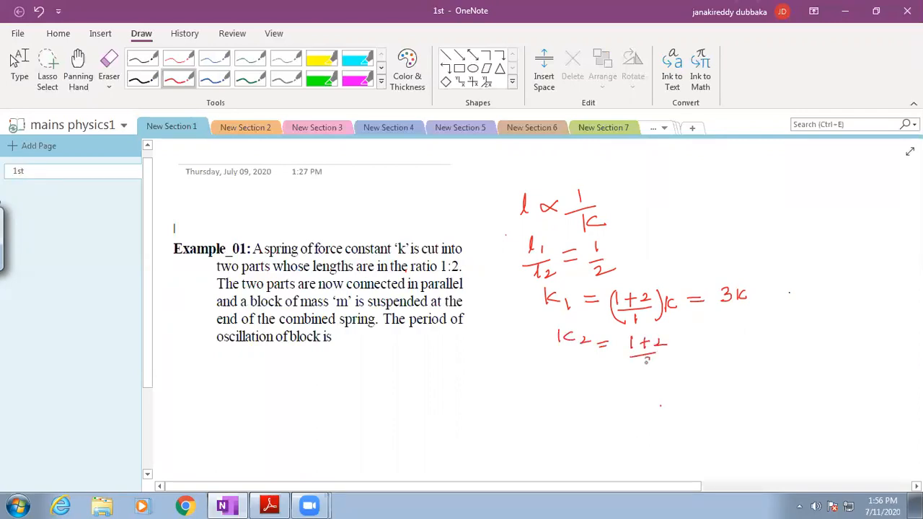
pyautogui.moveTo(656, 335); pyautogui.dragTo(663, 360)
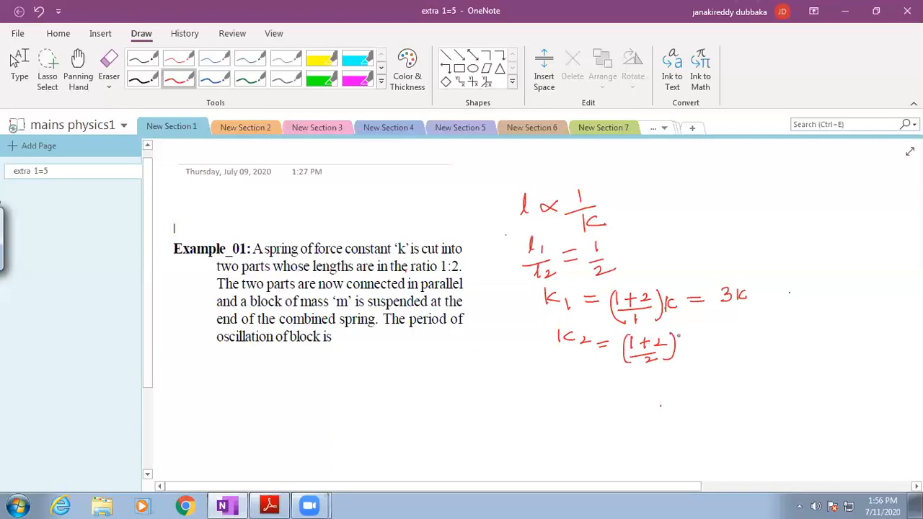
pyautogui.moveTo(675, 345); pyautogui.dragTo(691, 345)
pyautogui.write('1st')
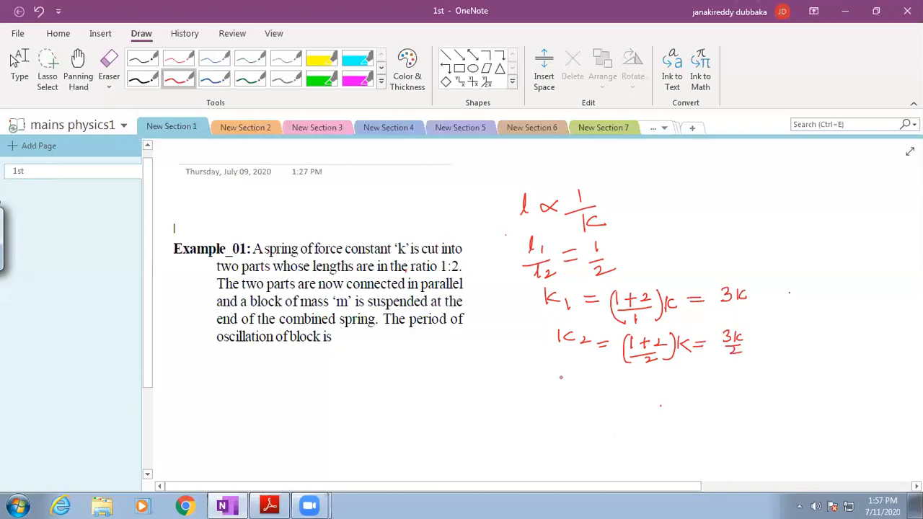
# Step: Write keq = k1 + k2 = 3k + 3k/2 = 9k/2 and begin the period line T = 2π
pyautogui.moveTo(561, 373); pyautogui.dragTo(591, 381)
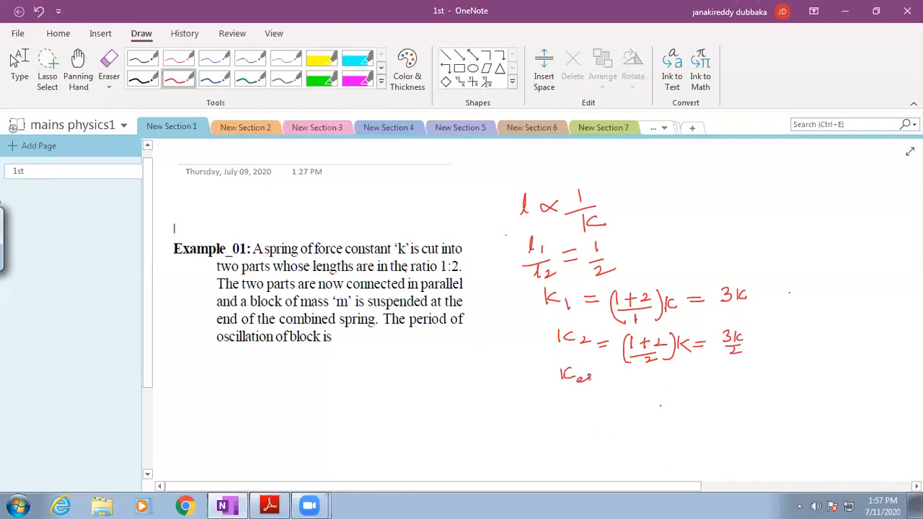
pyautogui.moveTo(598, 378); pyautogui.dragTo(637, 377)
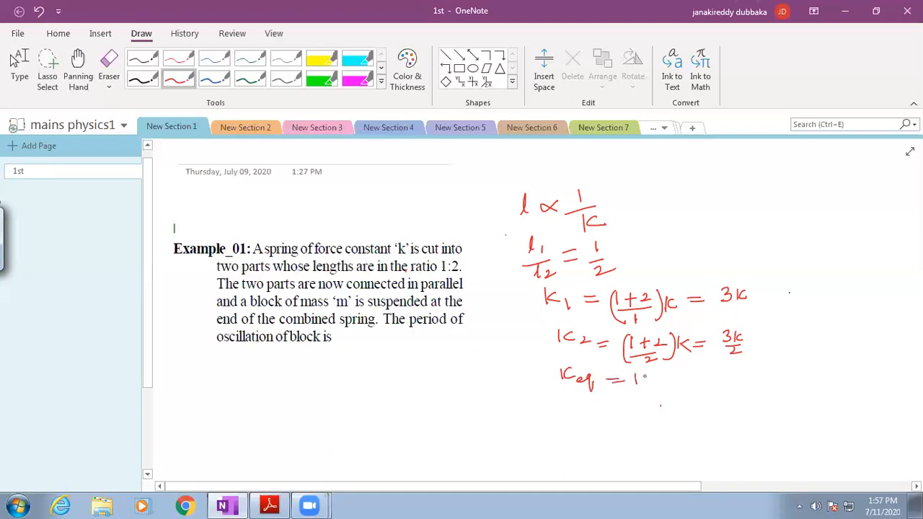
pyautogui.moveTo(633, 377); pyautogui.dragTo(675, 378)
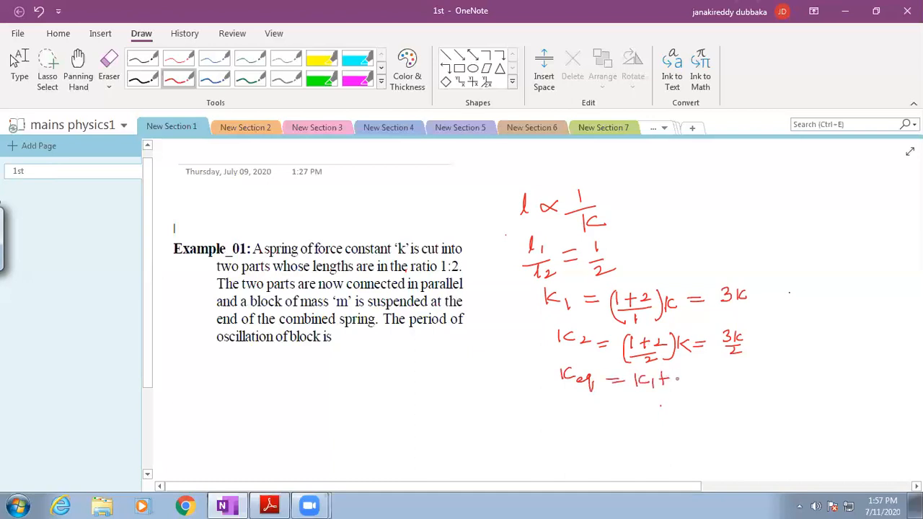
pyautogui.moveTo(664, 377); pyautogui.dragTo(692, 382)
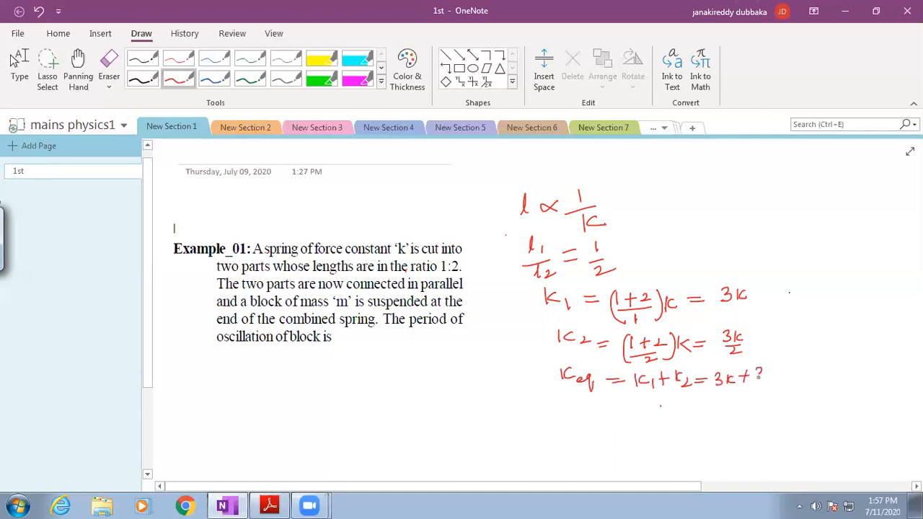
pyautogui.moveTo(757, 375); pyautogui.dragTo(776, 390)
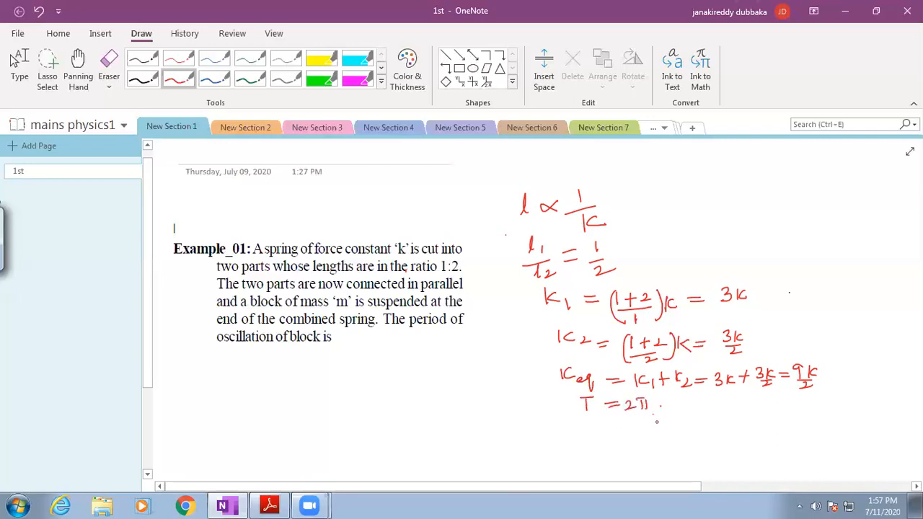
# Step: Complete T = 2π√(m/keq), write T = 2π√(2m/9k) and box that final answer
pyautogui.moveTo(651, 401); pyautogui.dragTo(681, 411)
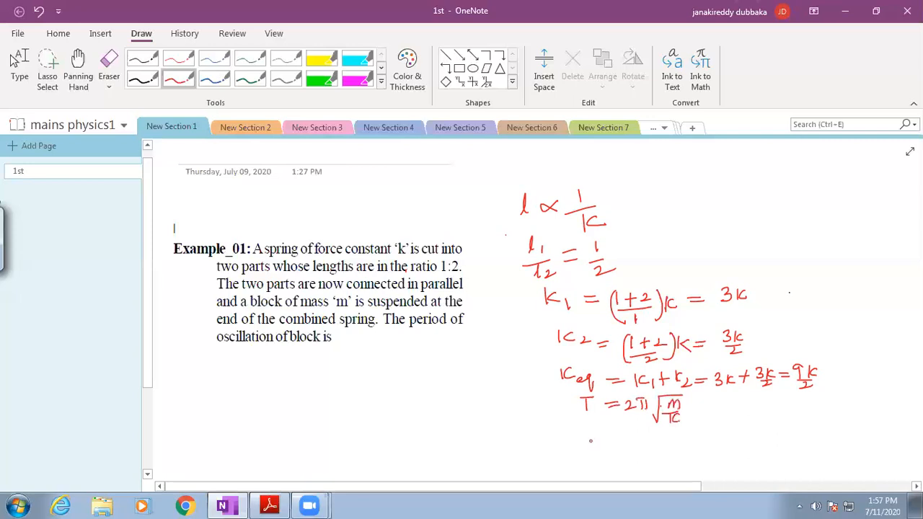
pyautogui.moveTo(584, 444); pyautogui.dragTo(631, 444)
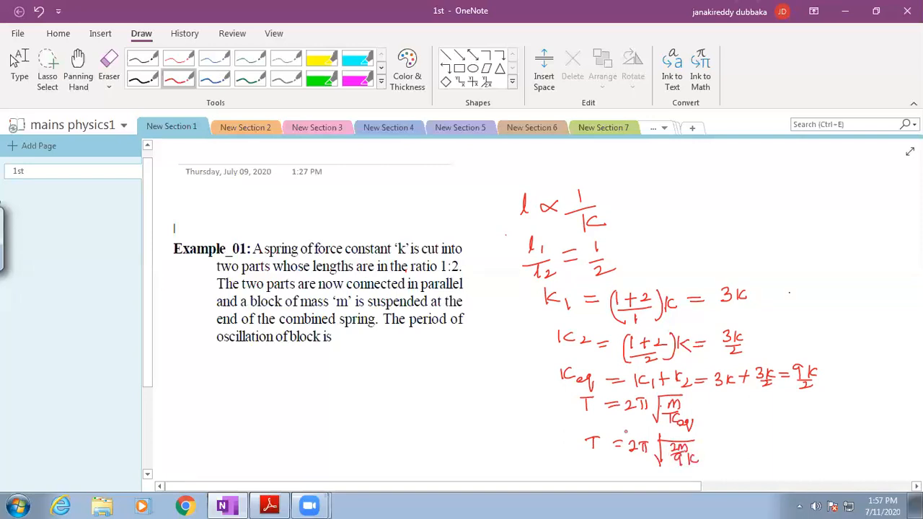
pyautogui.moveTo(580, 430); pyautogui.dragTo(580, 450)
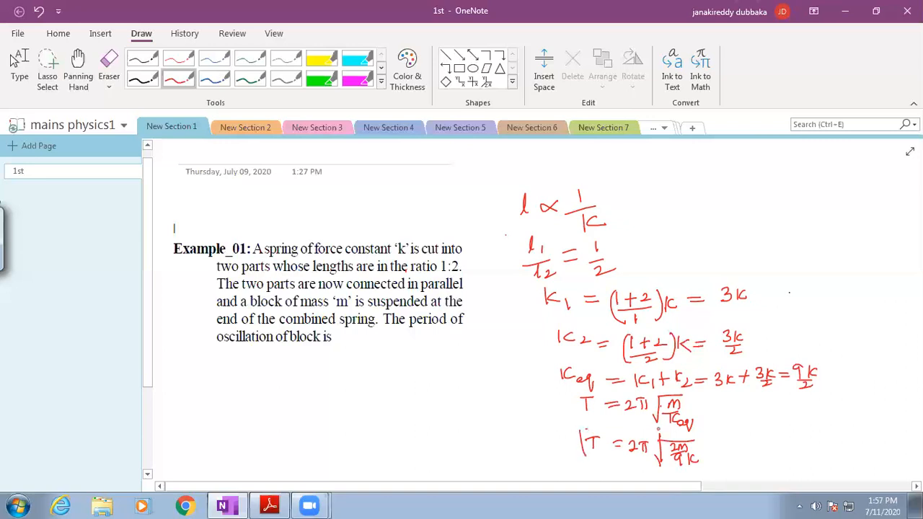
pyautogui.moveTo(584, 429); pyautogui.dragTo(709, 468)
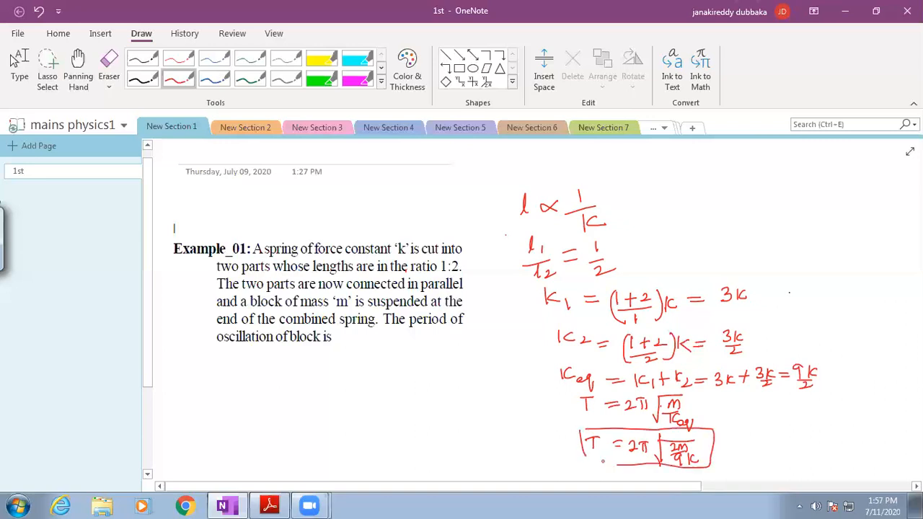